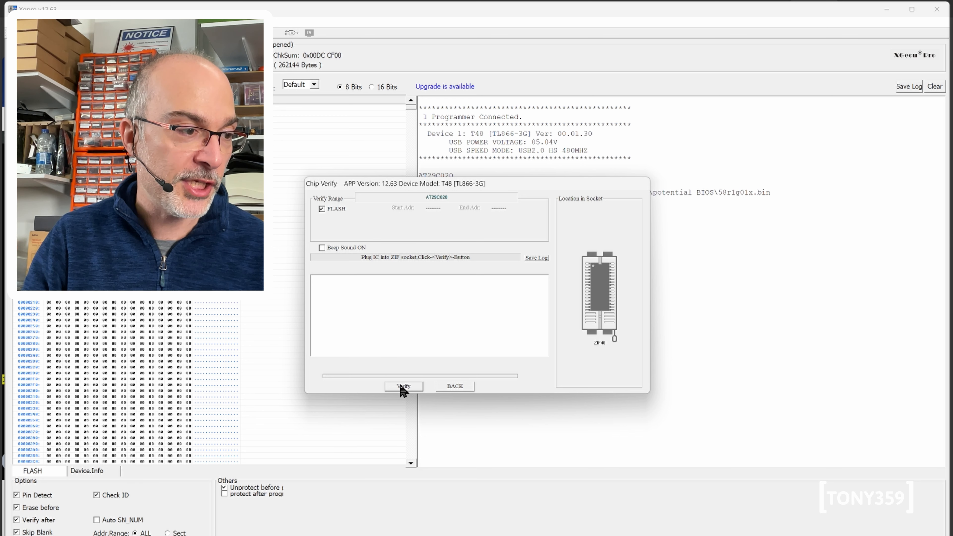
Verify the entire AT29C020 against the loaded file, reporting 92137 differing bytes.
click(403, 386)
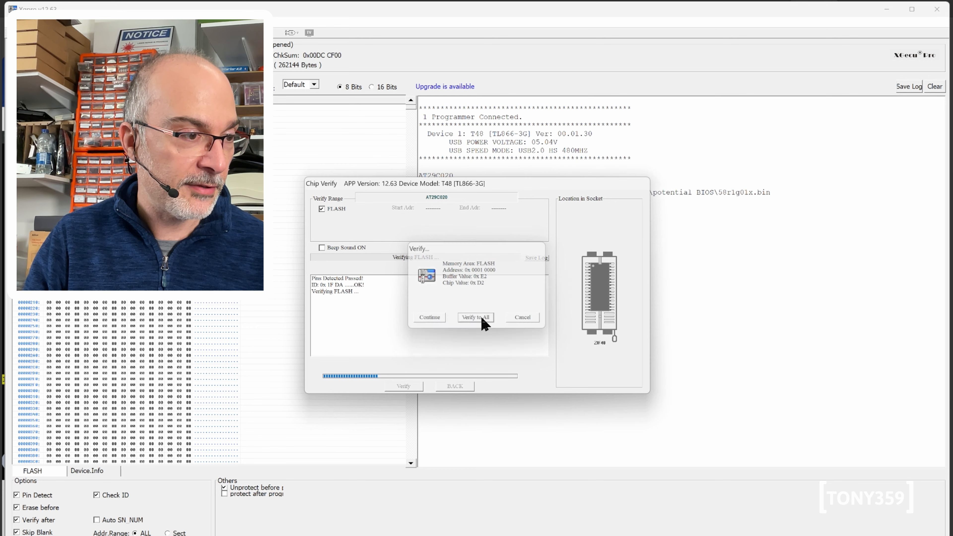
click(475, 316)
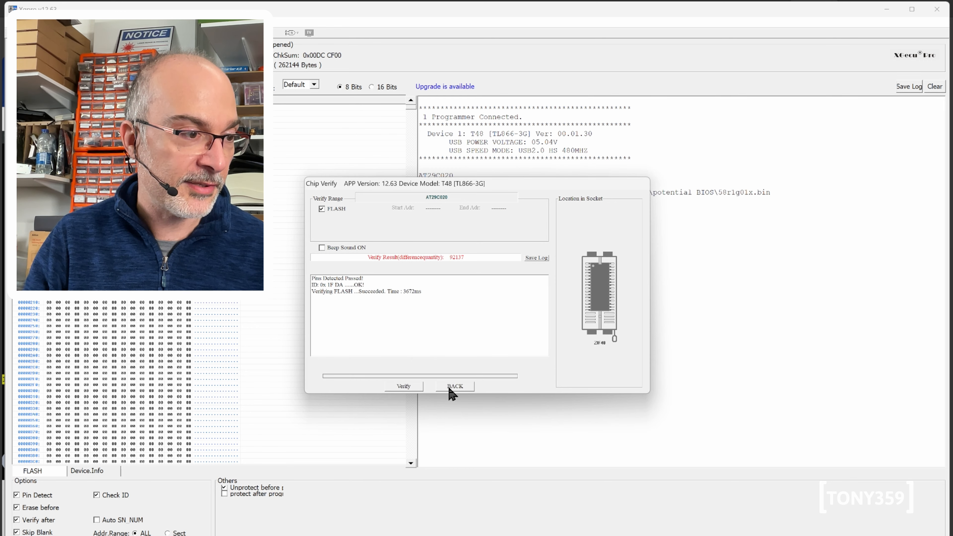
click(454, 386)
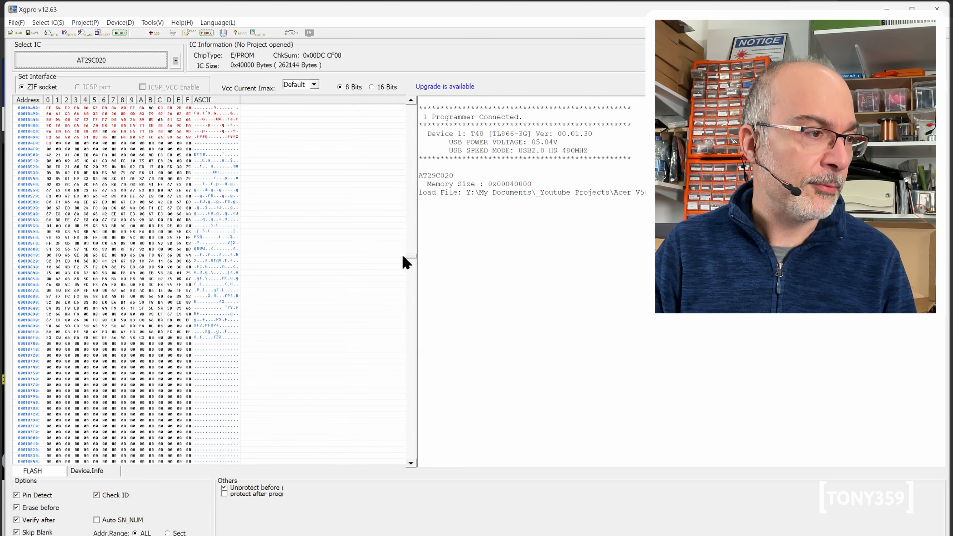
Scroll down through the buffer hex data after closing the verify results.
scroll(down, 3)
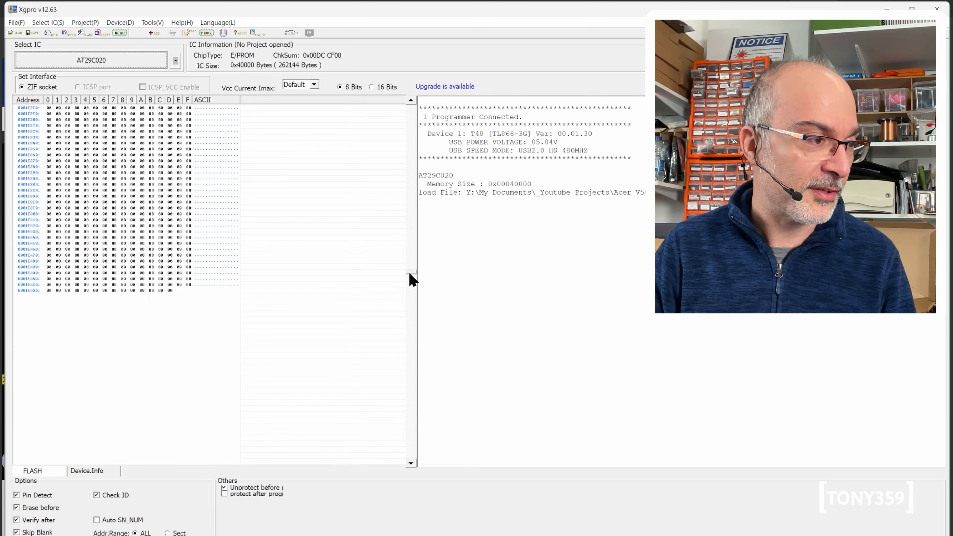
scroll(down, 3)
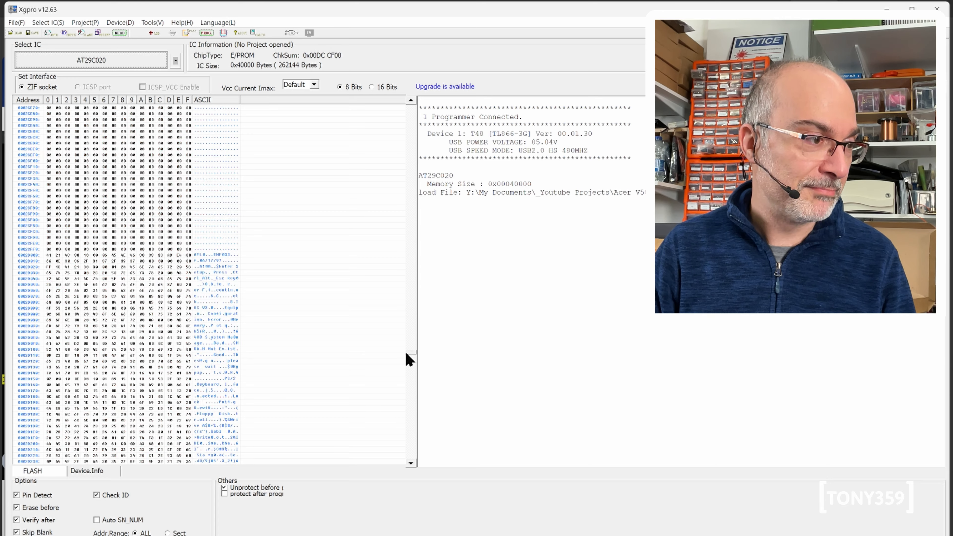
scroll(down, 3)
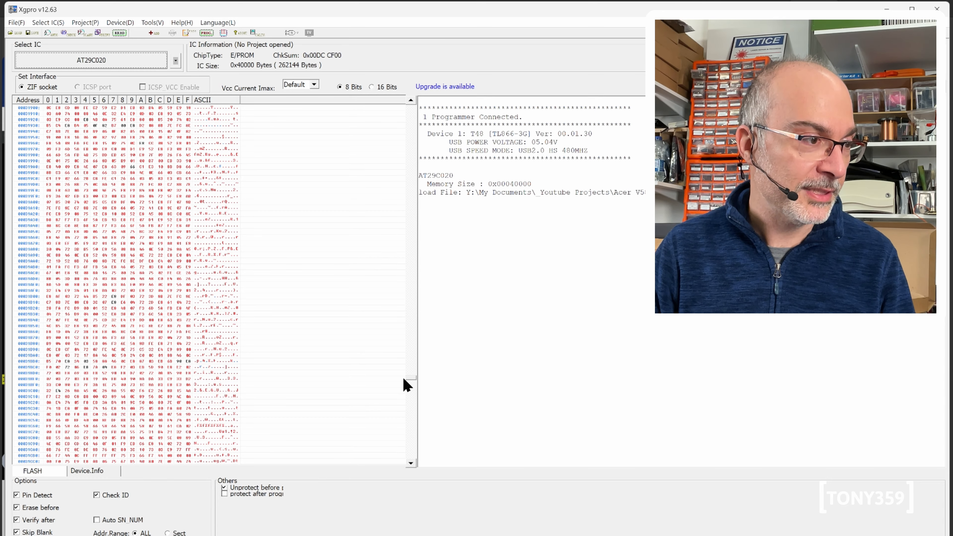
mouse_move(394, 381)
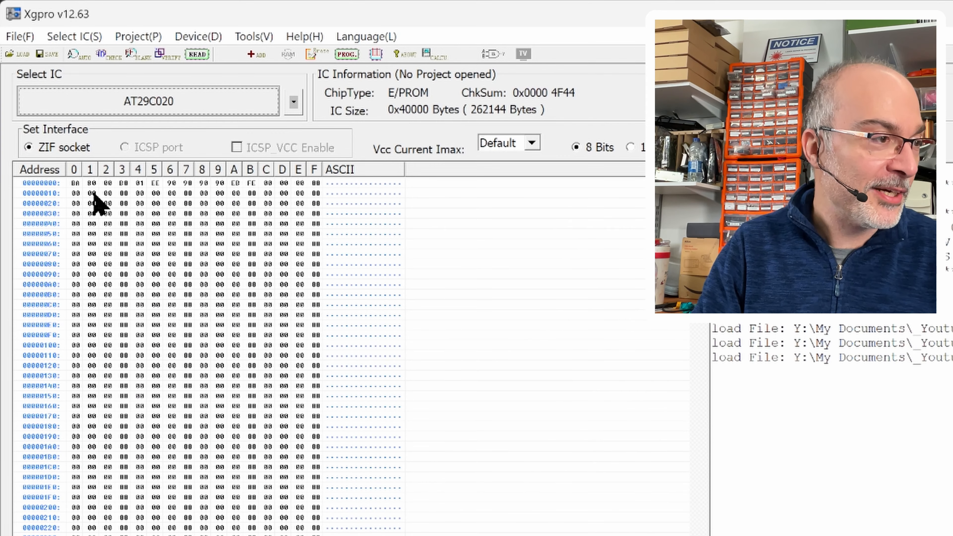
mouse_move(268, 195)
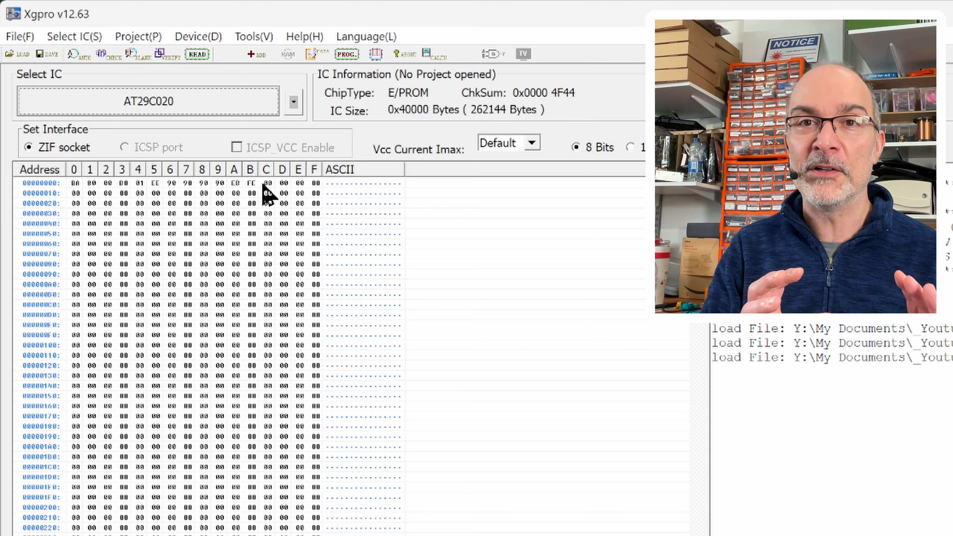
mouse_move(100, 131)
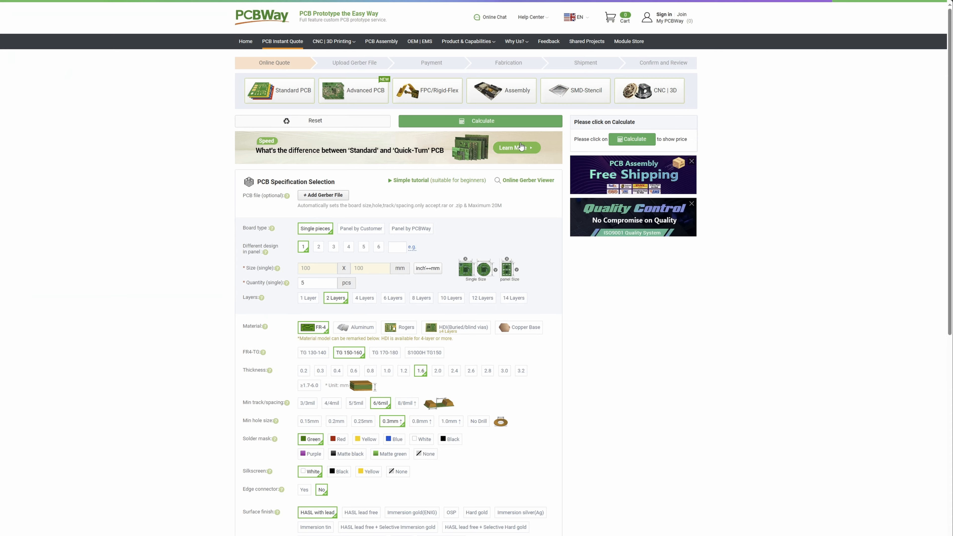
Add the ROM replacement board's Gerber zip archive to the PCBWay instant quote.
click(323, 195)
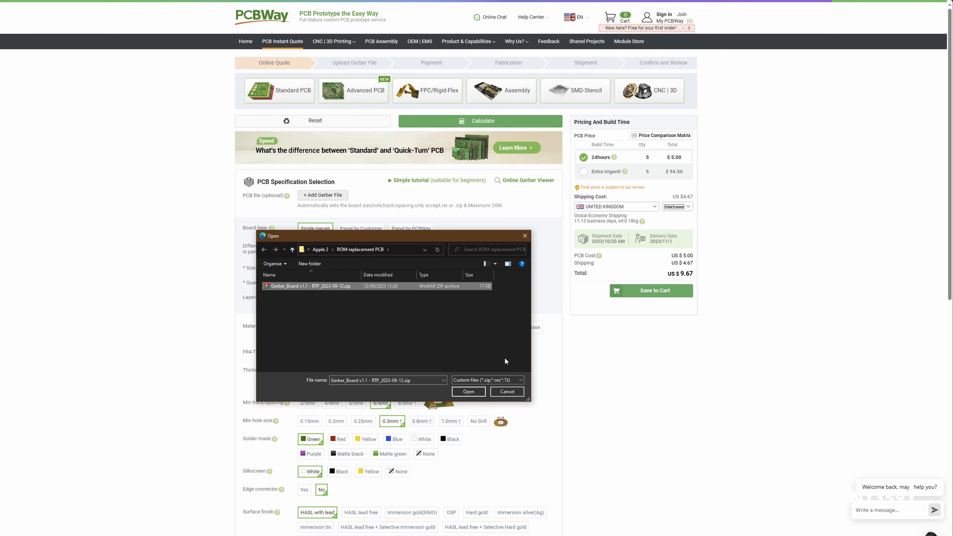
click(331, 41)
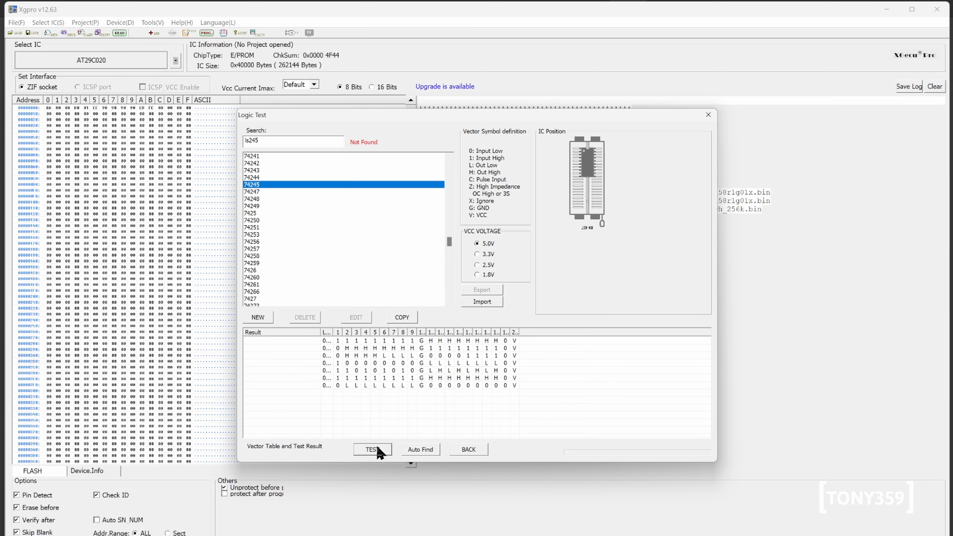
Run the 74245 logic test twice, with every vector reported as failed.
click(371, 449)
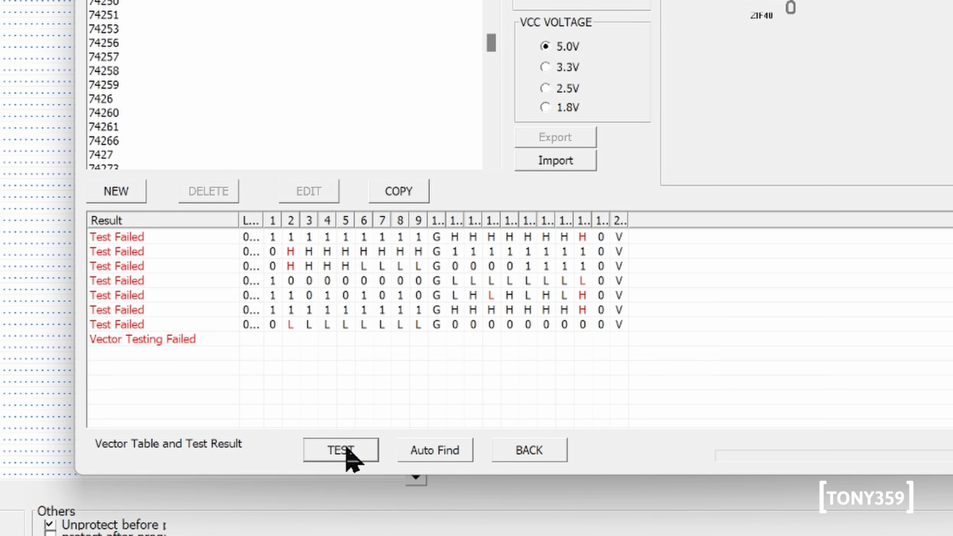
click(339, 449)
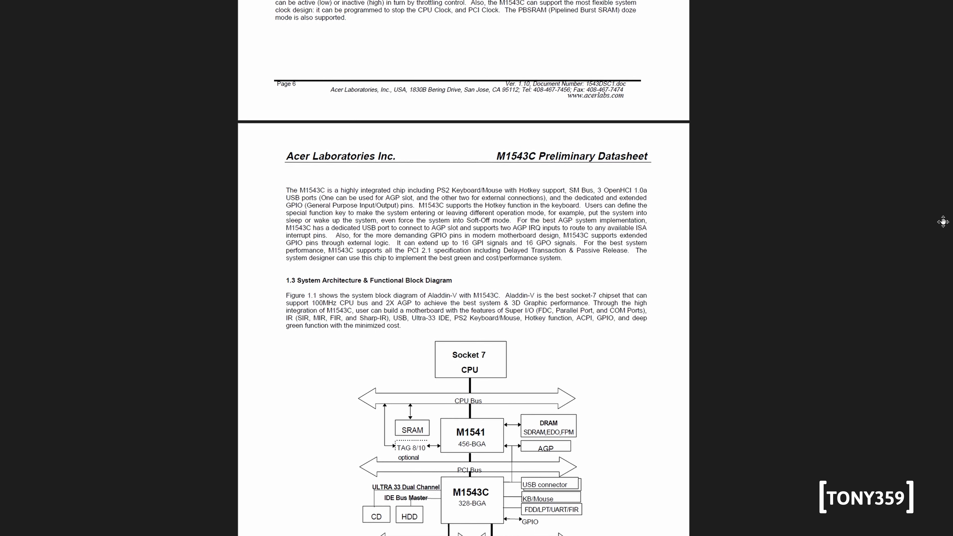
Scroll the M1543C datasheet to section 1.3 System Architecture & Functional Block Diagram.
scroll(down, 3)
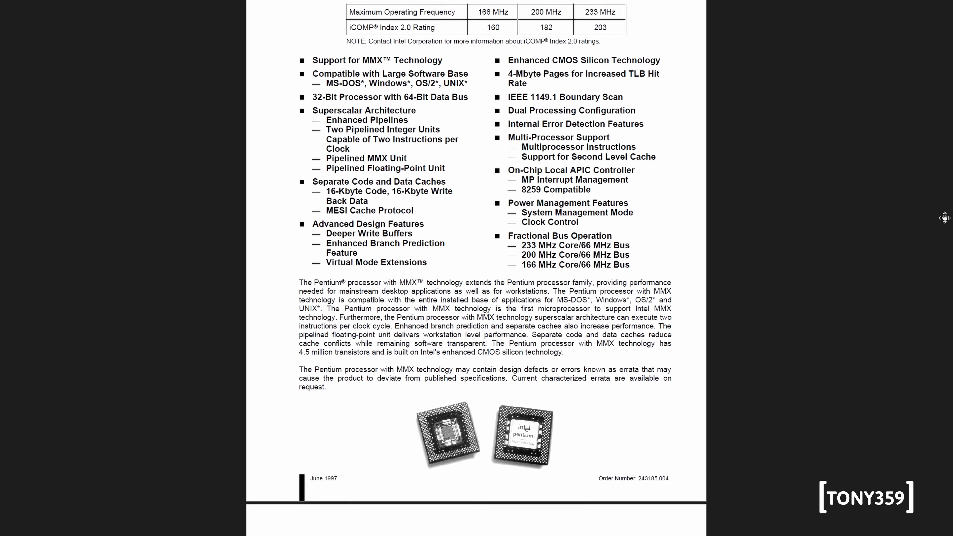
Scroll from the features page past the Figure 2 pinout to Table 2 Quick Pin Reference.
scroll(down, 3)
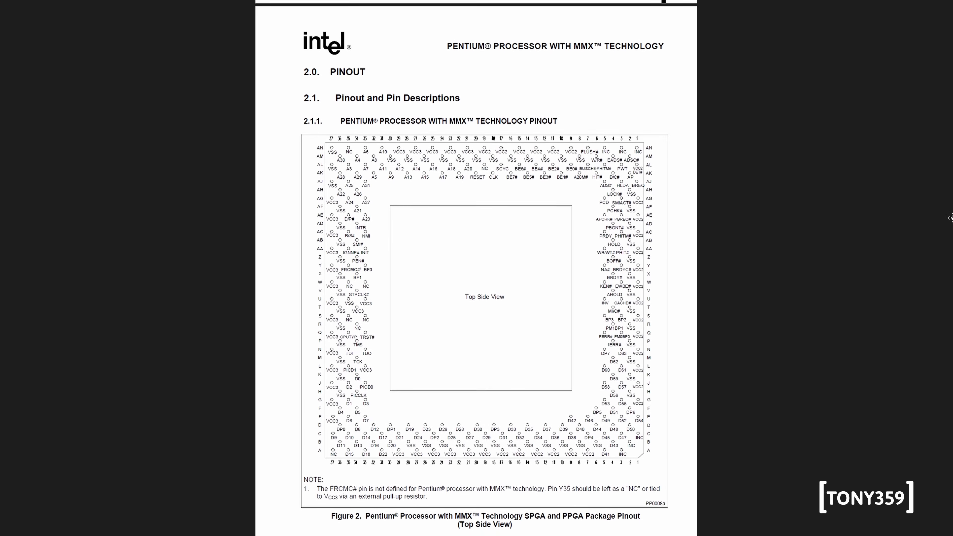
scroll(down, 3)
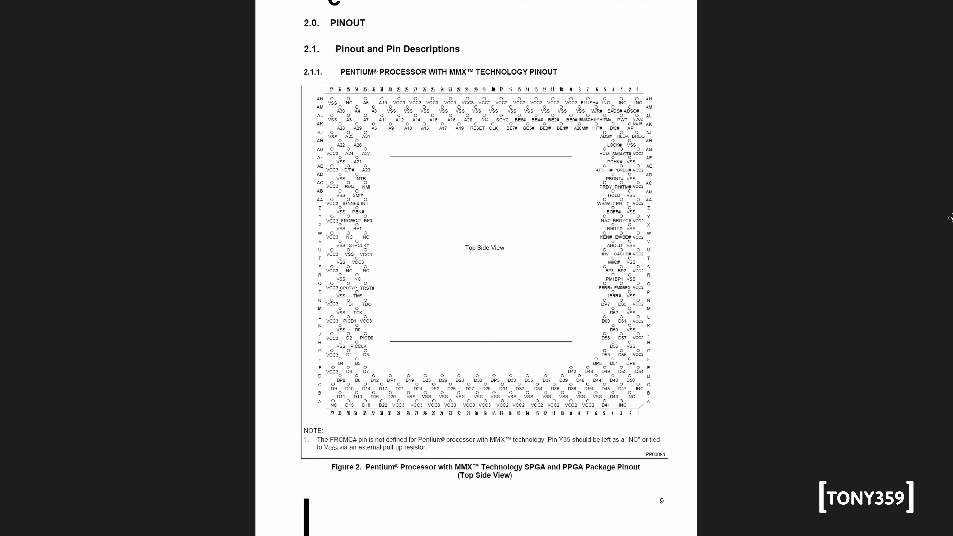
scroll(down, 3)
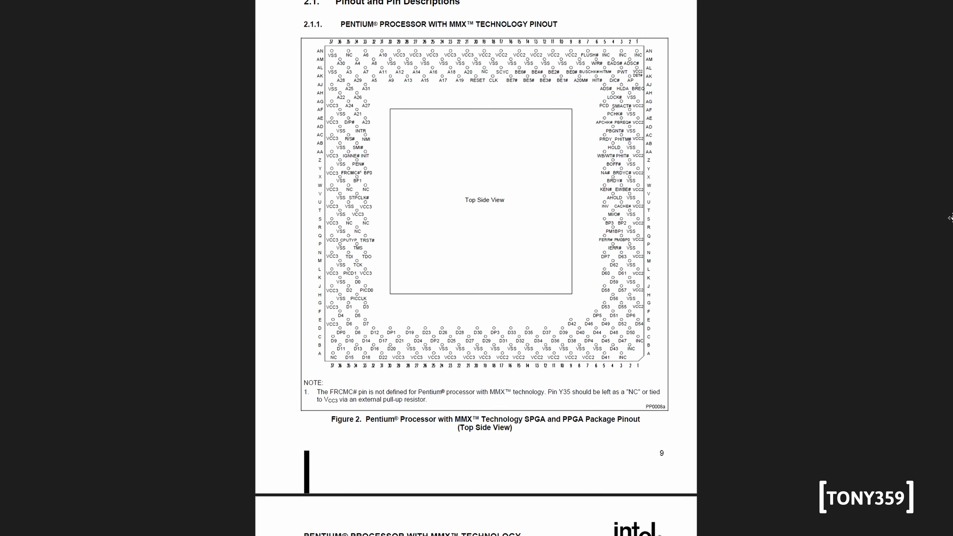
scroll(down, 3)
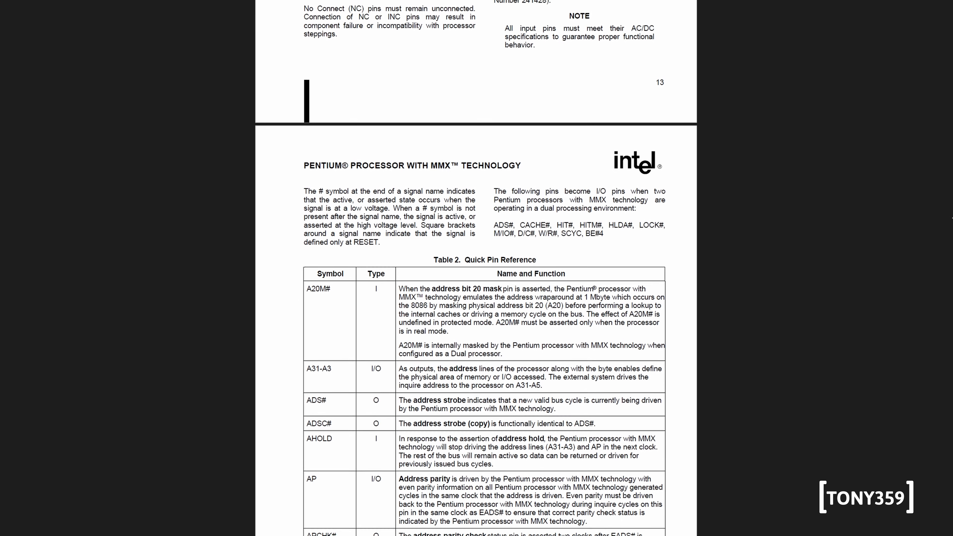
scroll(down, 3)
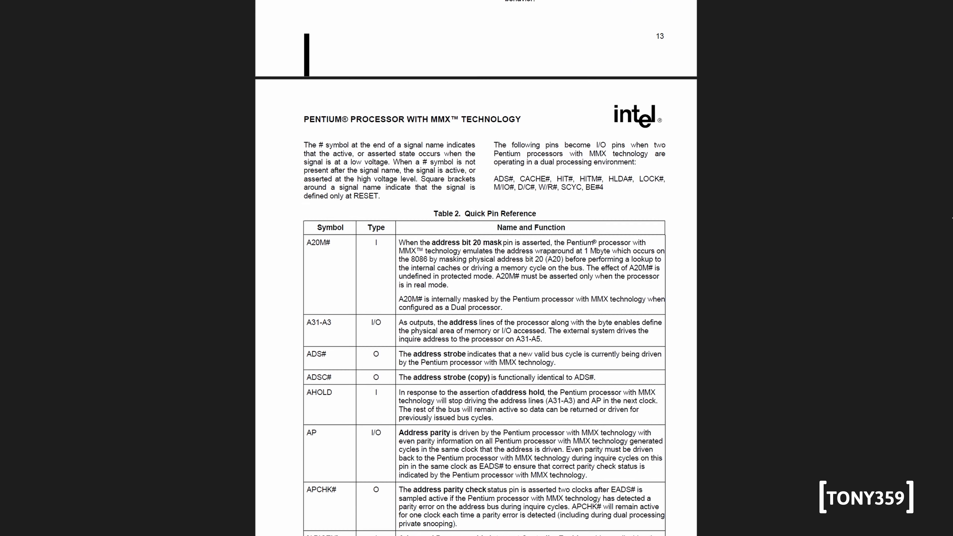